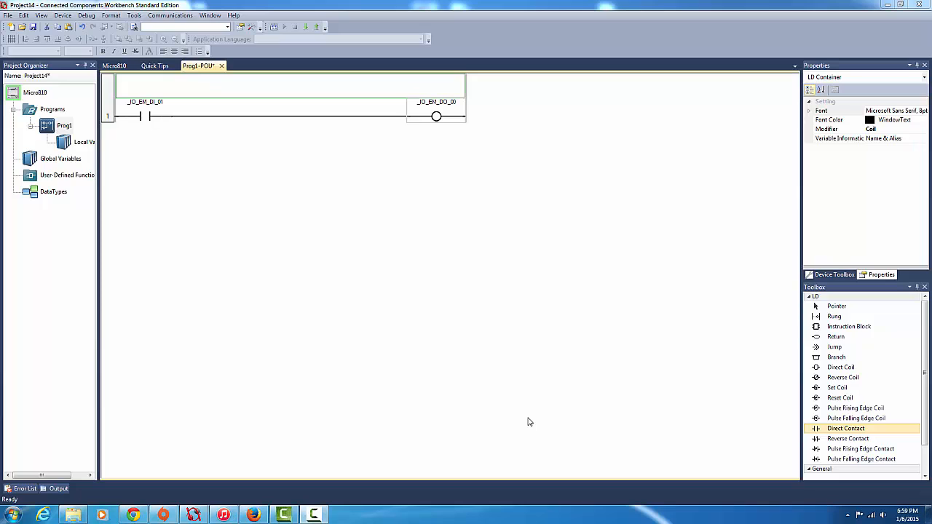
pyautogui.moveTo(742, 435)
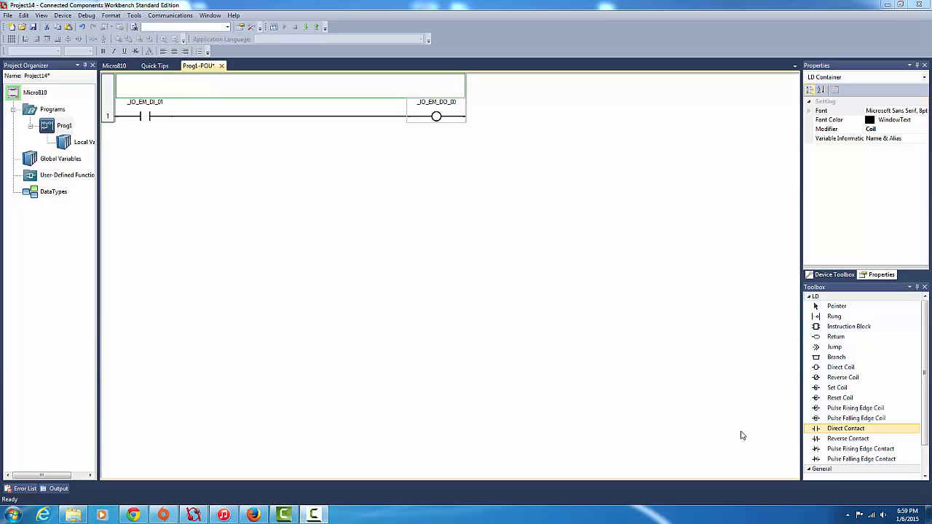
pyautogui.moveTo(709, 439)
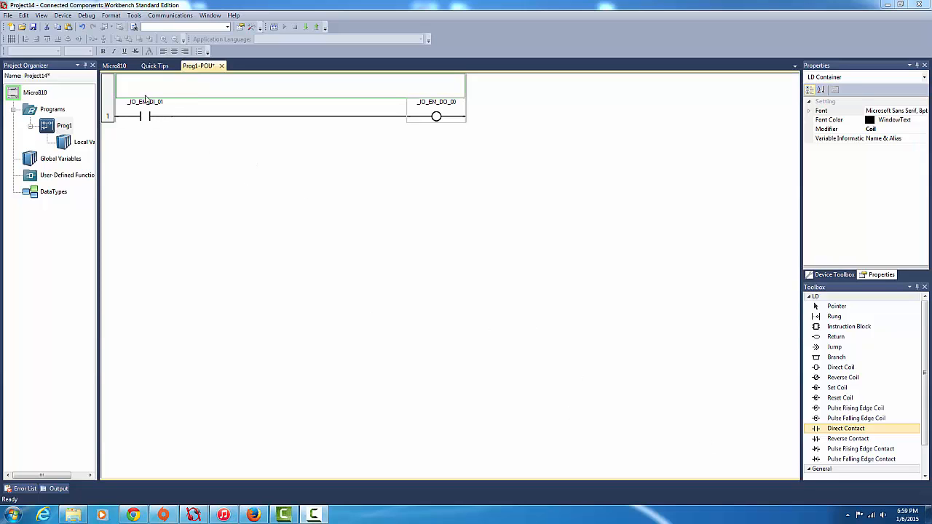
pyautogui.moveTo(430, 125)
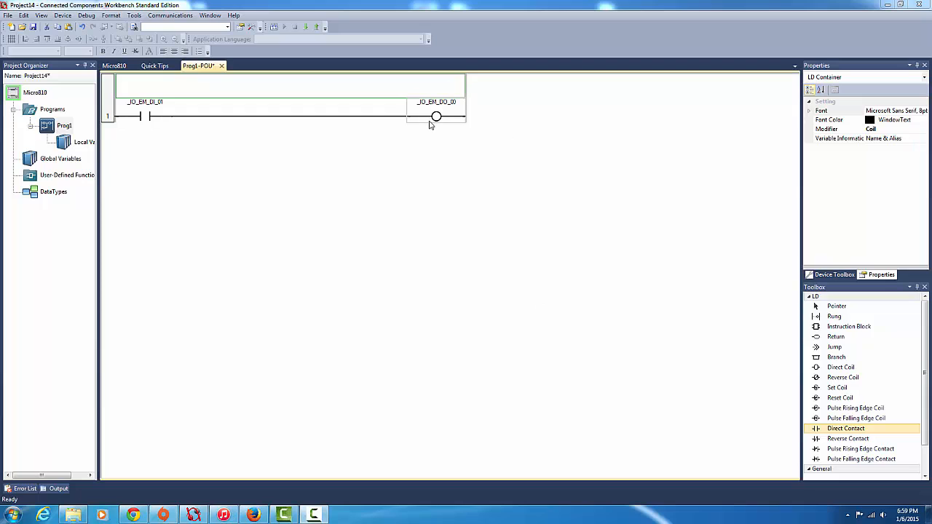
pyautogui.moveTo(147, 139)
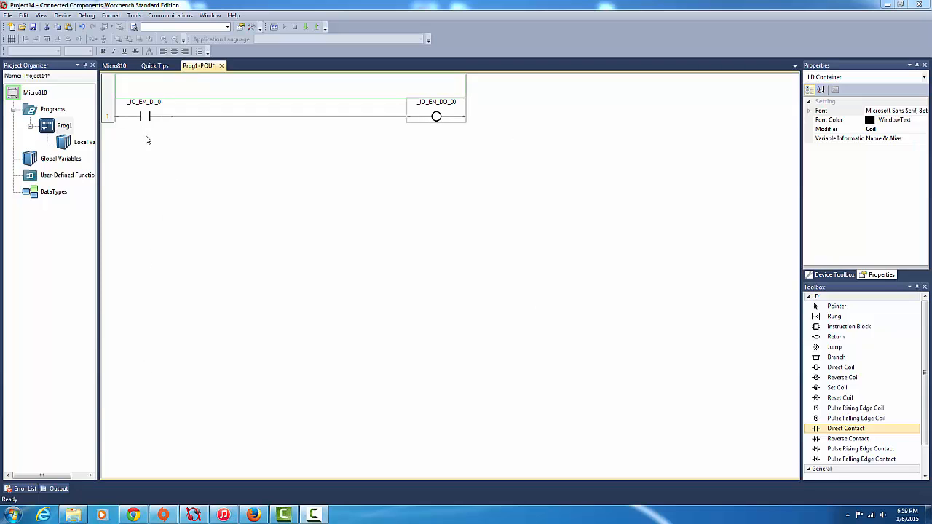
pyautogui.moveTo(407, 115)
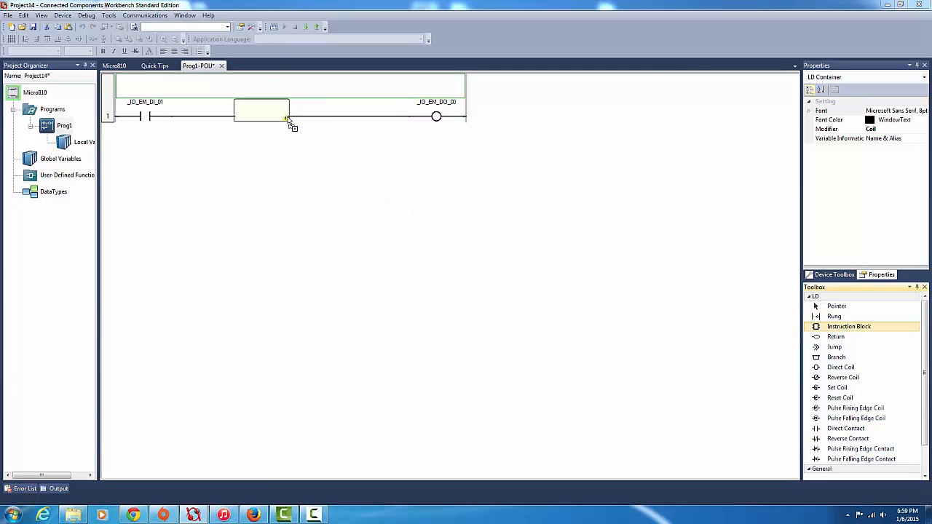
# Place a TON on-delay timer block (TON_1) on rung 1 between contact and coil
pyautogui.click(262, 116)
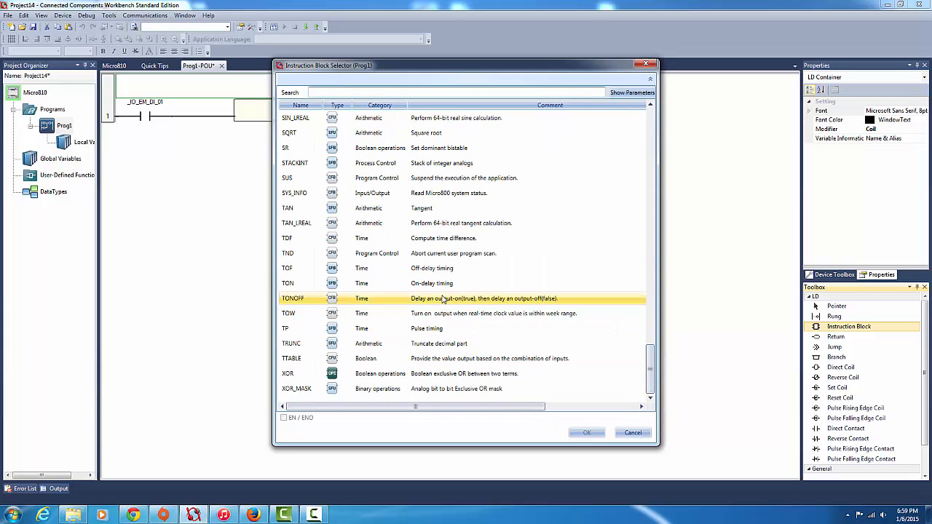
pyautogui.click(287, 283)
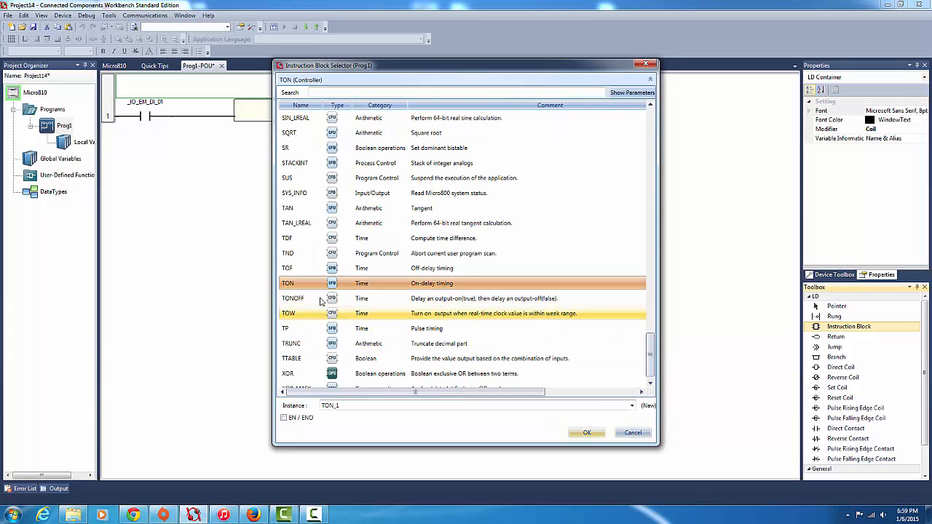
pyautogui.click(586, 433)
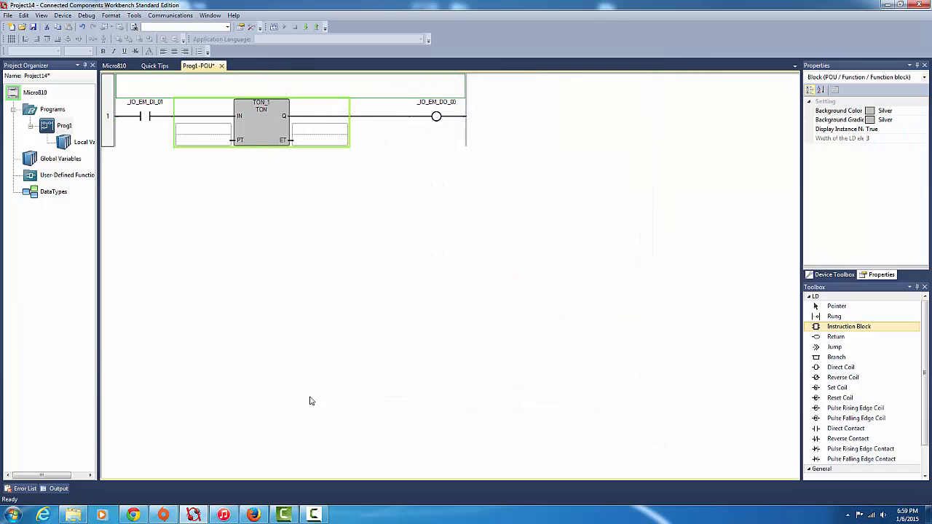
pyautogui.moveTo(194, 158)
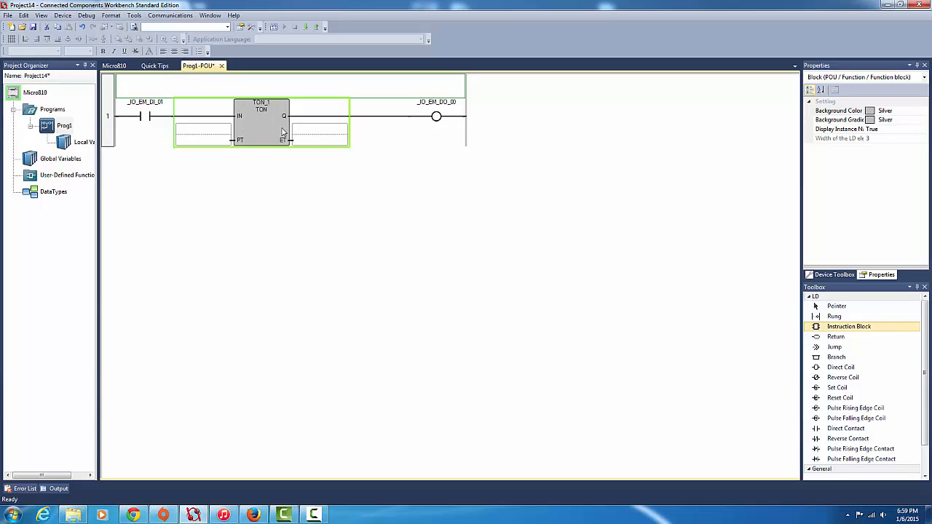
pyautogui.moveTo(148, 355)
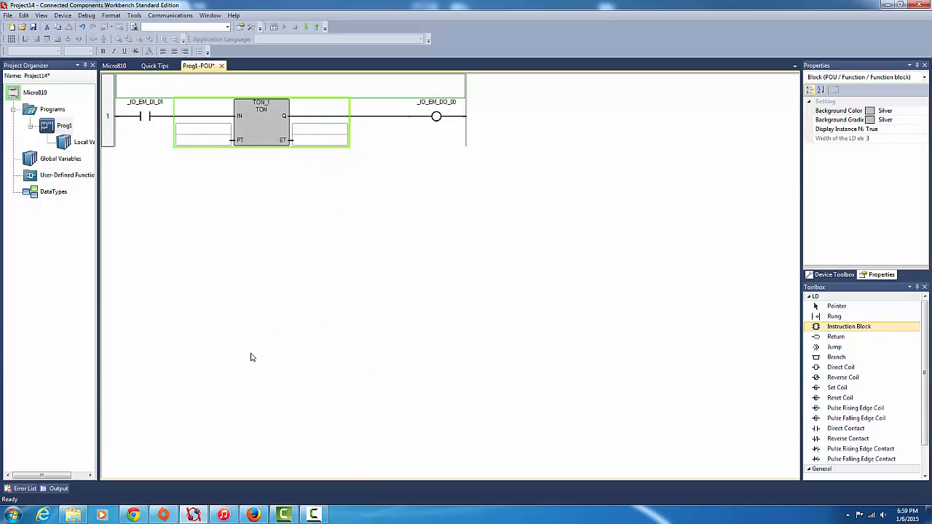
pyautogui.moveTo(214, 237)
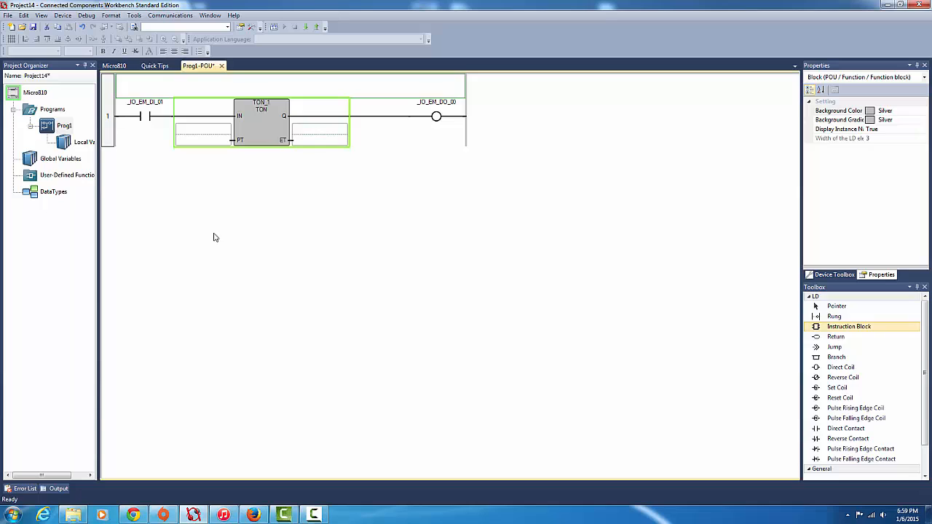
pyautogui.moveTo(585, 202)
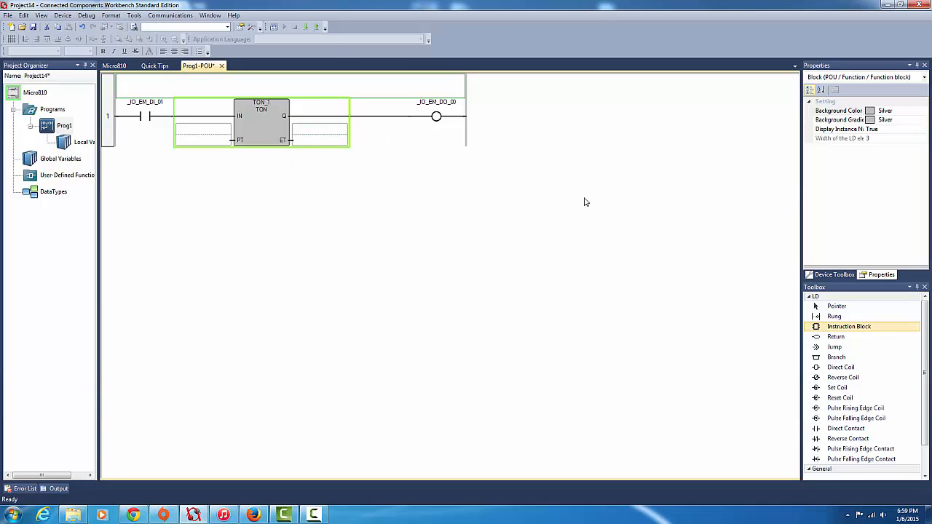
pyautogui.moveTo(331, 126)
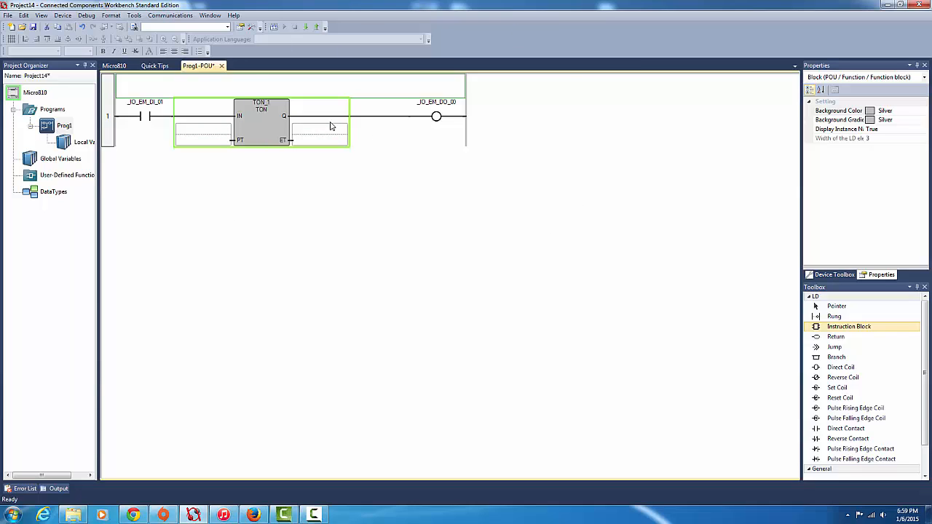
pyautogui.moveTo(312, 149)
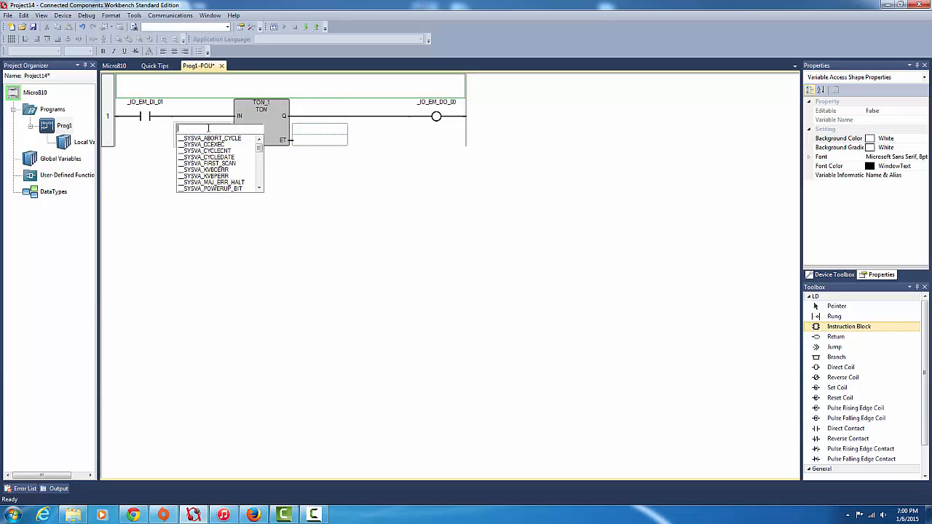
pyautogui.moveTo(775, 221)
pyautogui.write('T#')
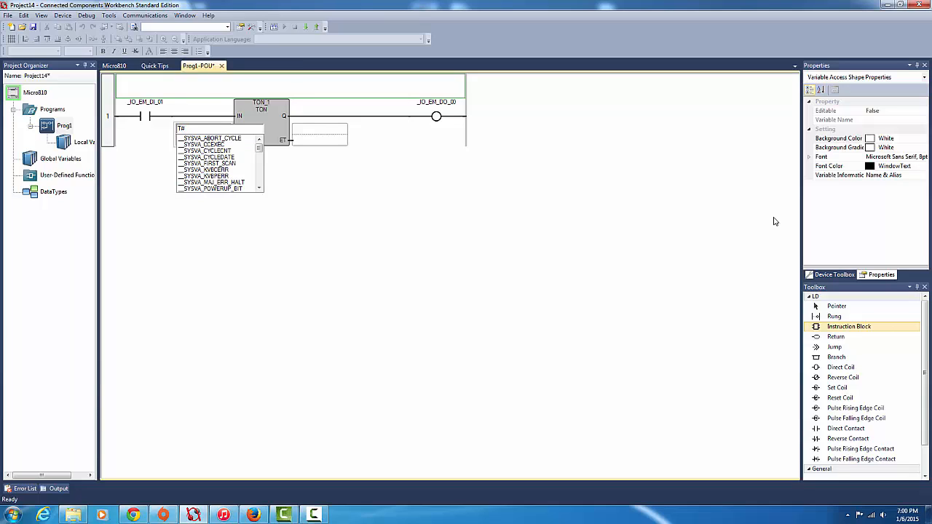
# Enter T#10s as the TON_1 timer's PT preset for a 10-second delay
pyautogui.write('10s')
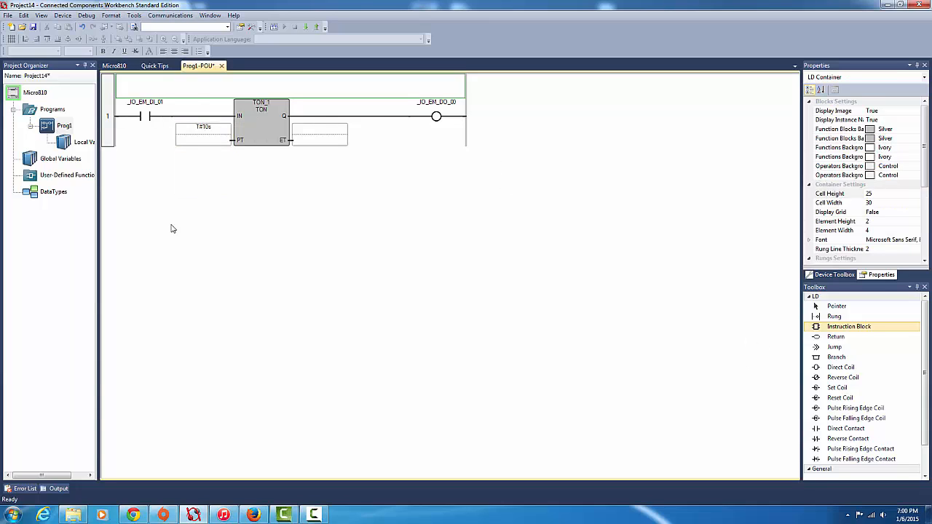
pyautogui.moveTo(116, 118)
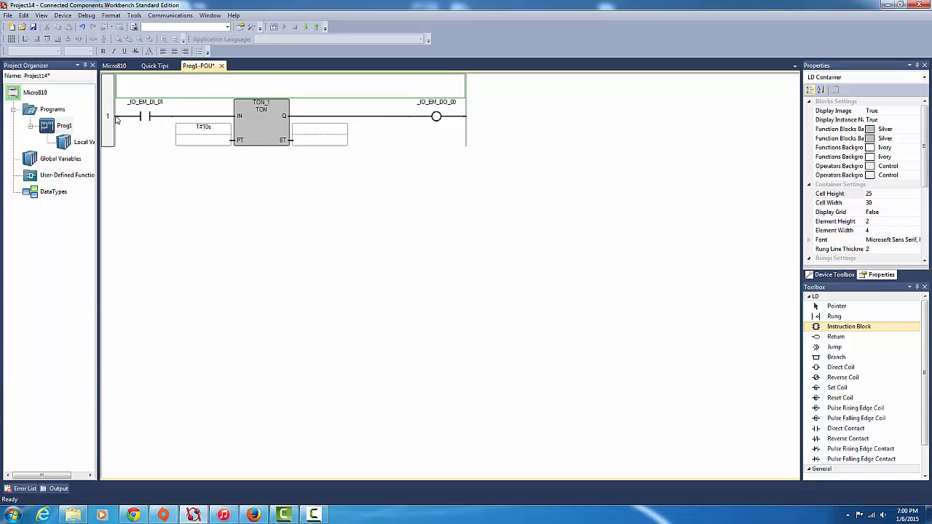
pyautogui.moveTo(86, 138)
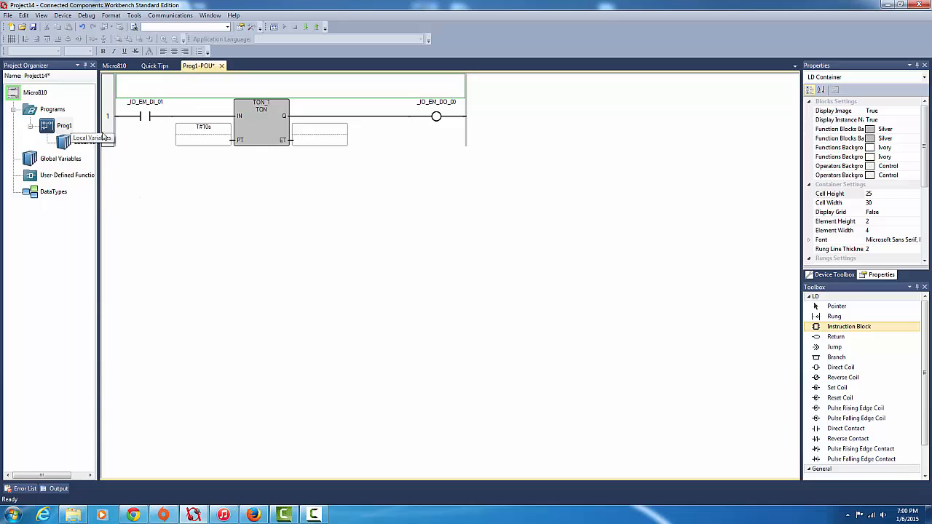
pyautogui.moveTo(338, 151)
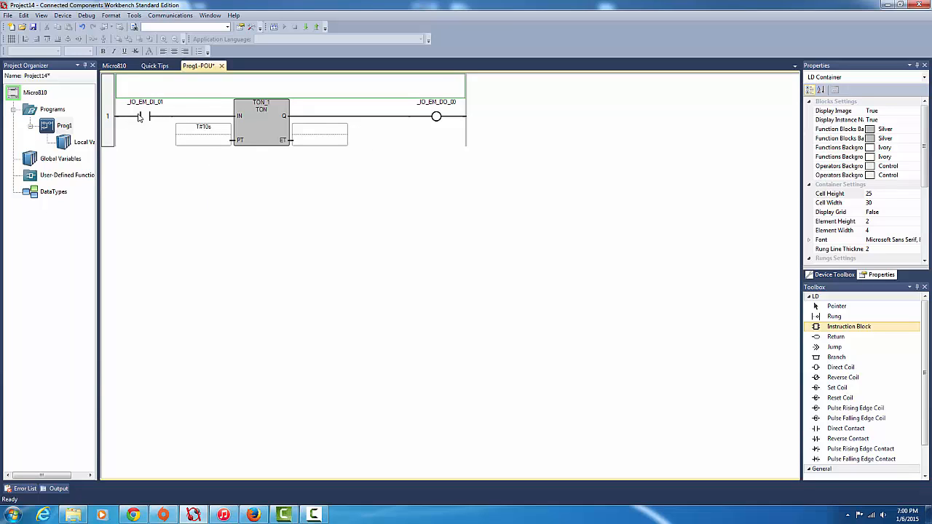
# Select rung 1's _IO_EM_DI_01 contact to reuse it on a new rung
pyautogui.click(139, 117)
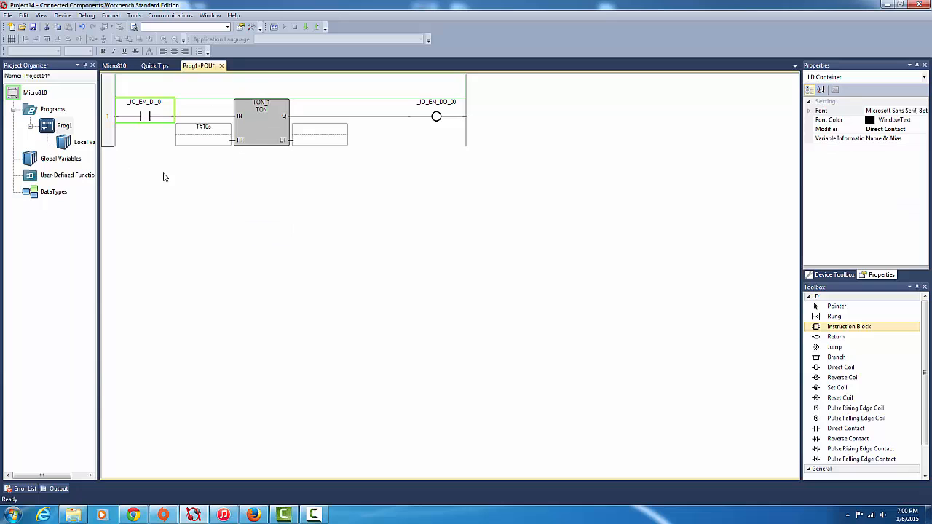
pyautogui.moveTo(331, 213)
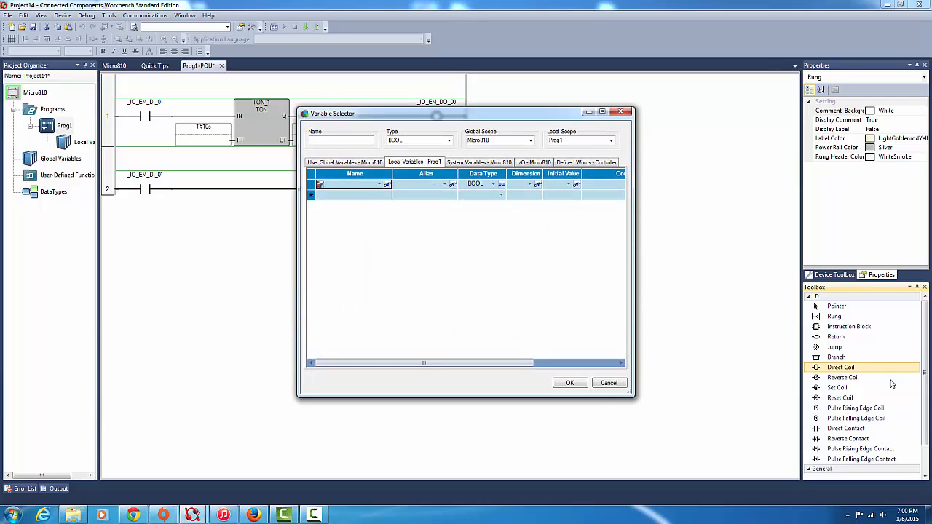
# Create the local BOOL variable latch for rung 2's coil
pyautogui.click(353, 194)
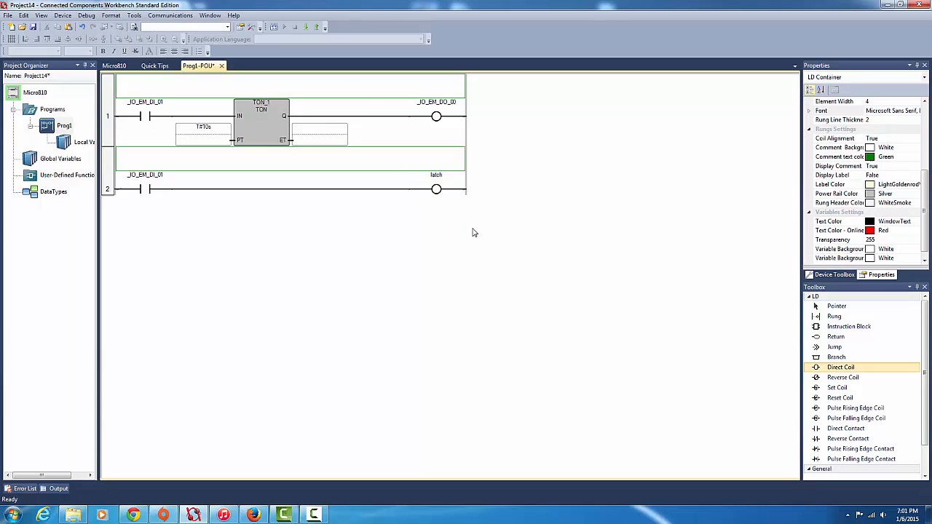
pyautogui.moveTo(464, 204)
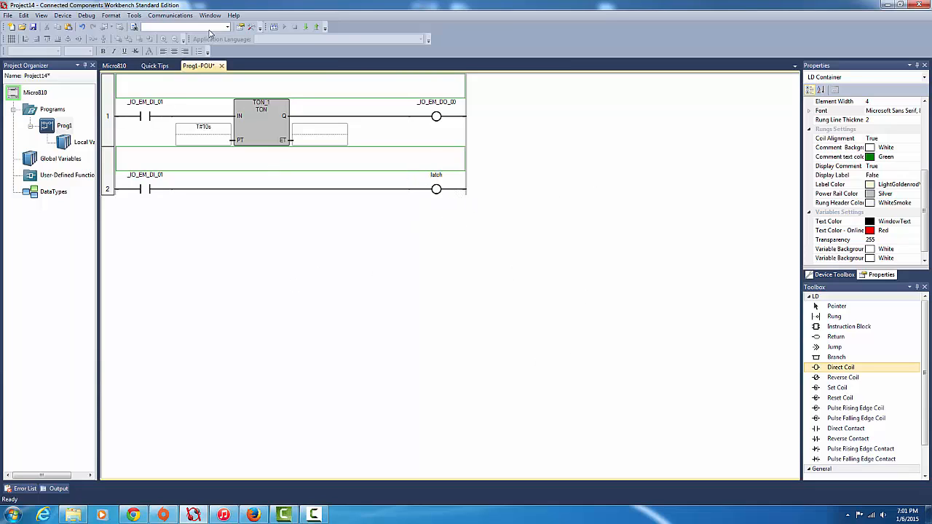
pyautogui.moveTo(378, 214)
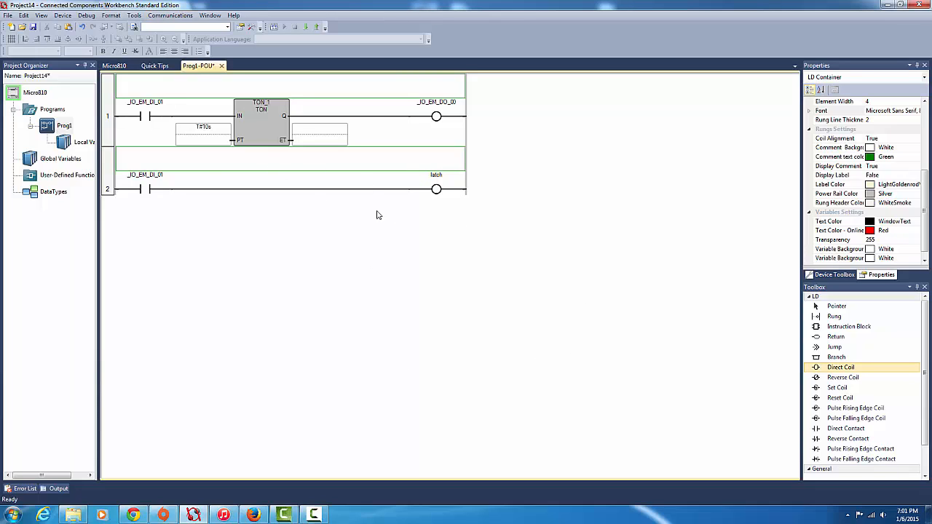
# Add a branch contact assigned to latch around rung 1's _IO_EM_DI_01 contact
pyautogui.click(142, 189)
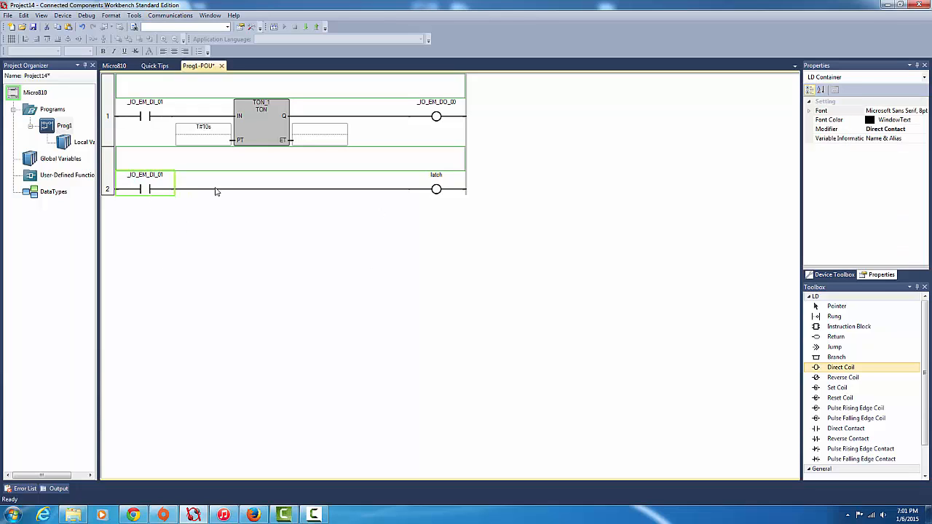
pyautogui.moveTo(430, 193)
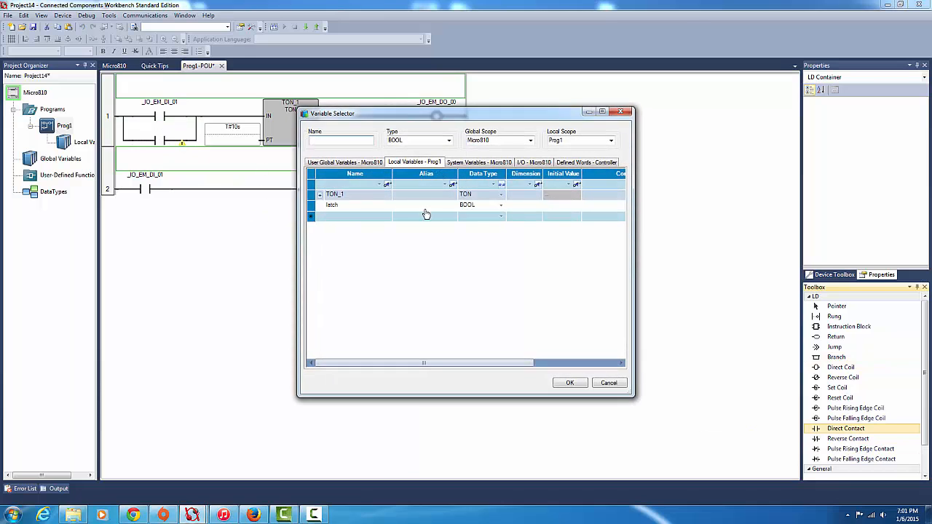
pyautogui.click(570, 382)
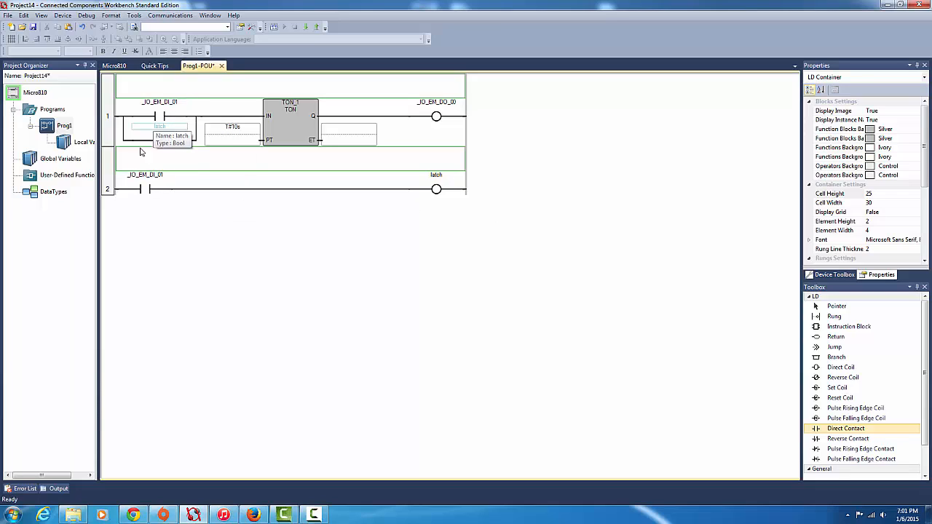
pyautogui.moveTo(445, 196)
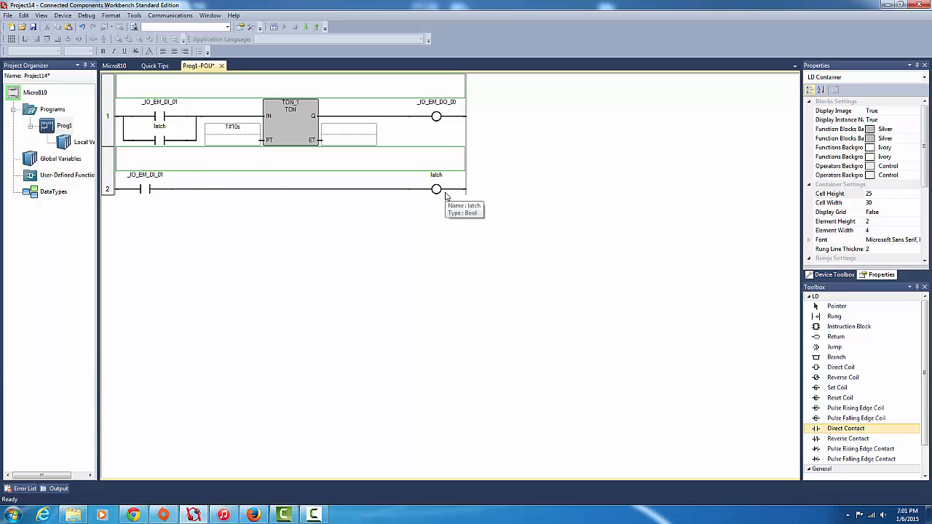
pyautogui.moveTo(195, 149)
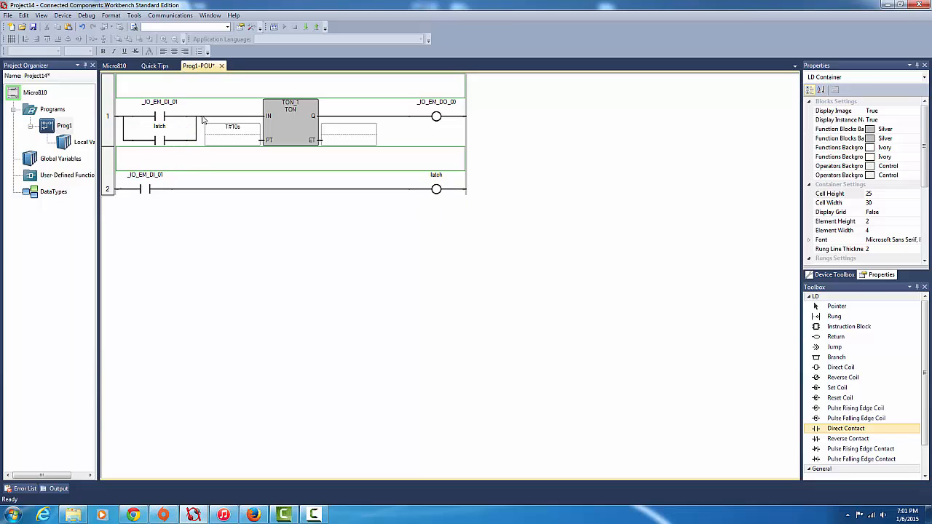
pyautogui.moveTo(148, 212)
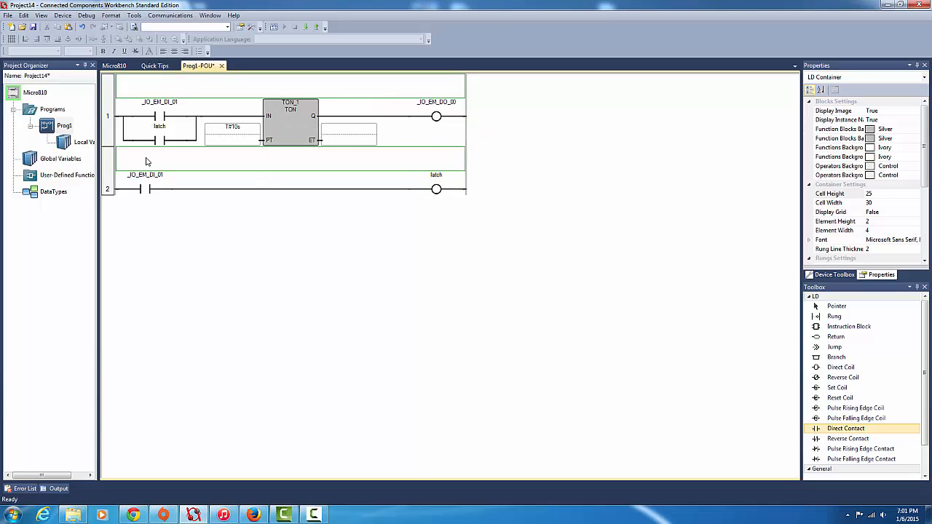
pyautogui.moveTo(182, 137)
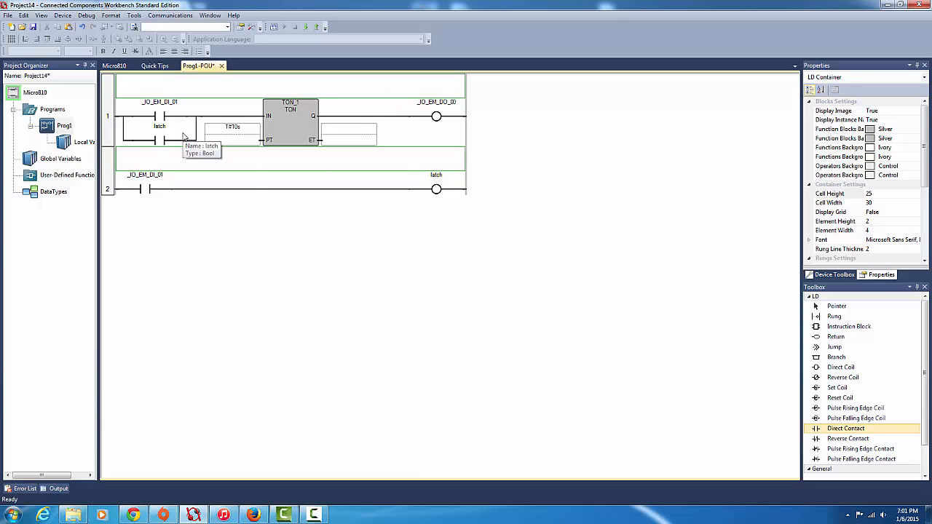
pyautogui.click(159, 137)
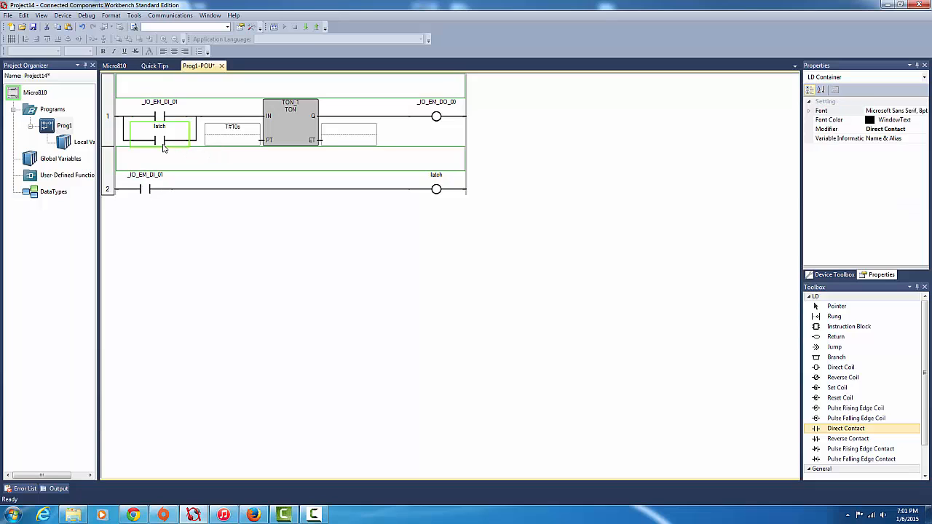
pyautogui.moveTo(435, 189)
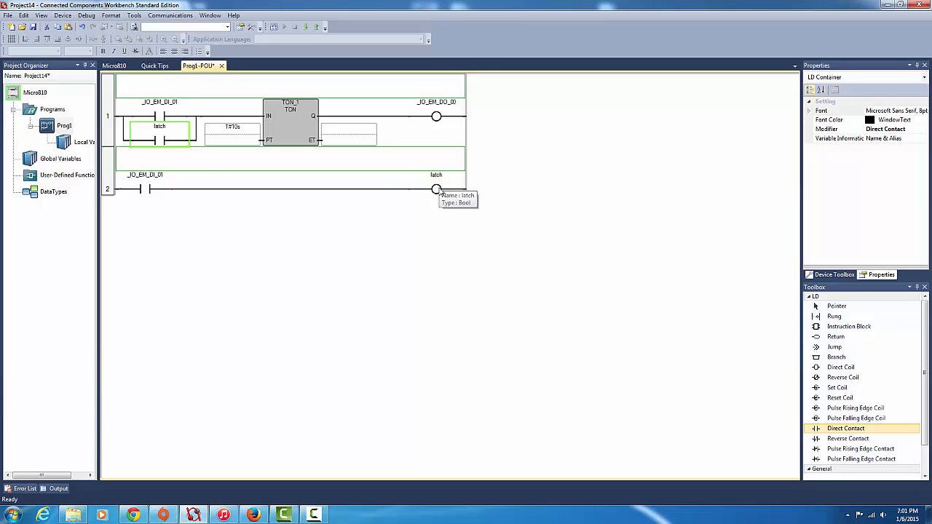
pyautogui.moveTo(182, 142)
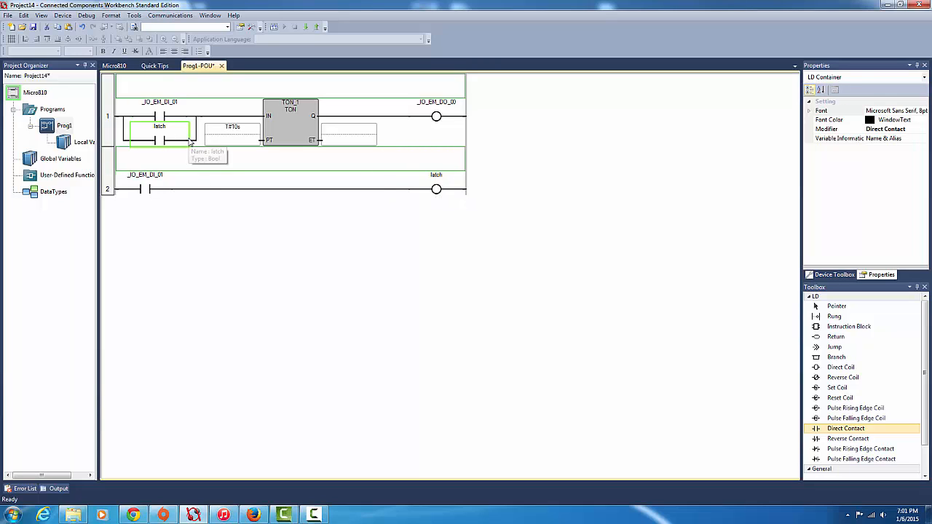
pyautogui.moveTo(191, 154)
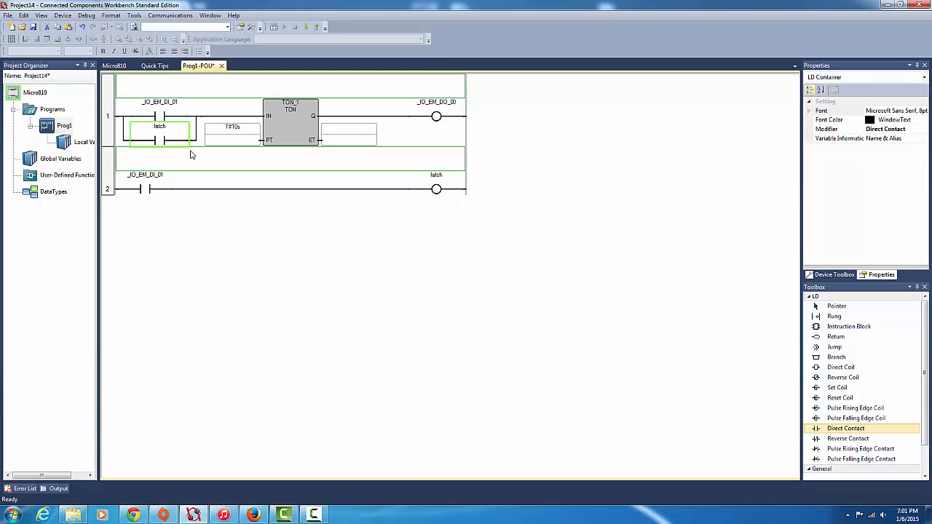
pyautogui.moveTo(184, 147)
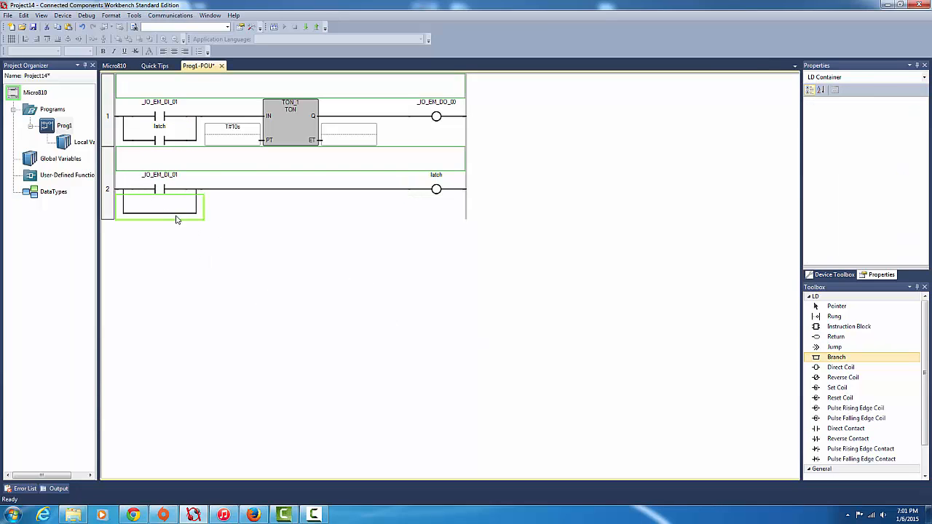
pyautogui.moveTo(856, 418)
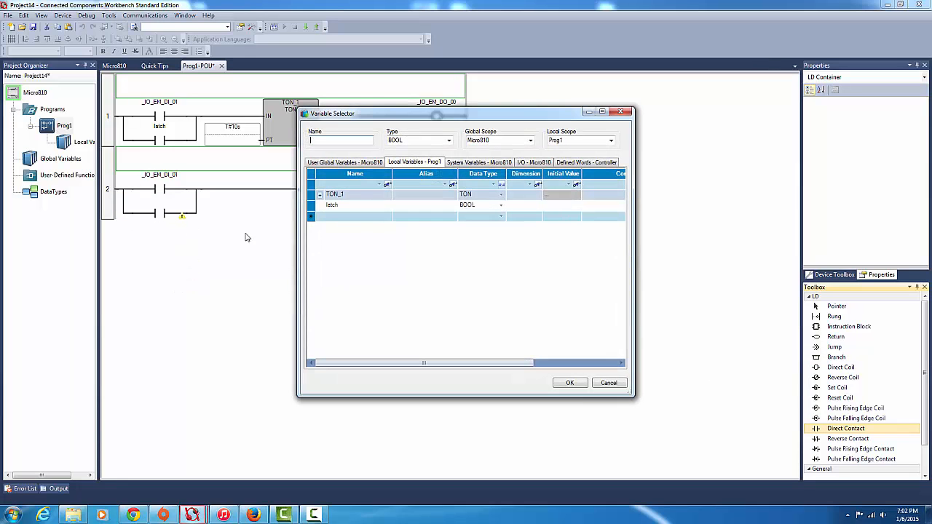
# Assign the latch variable to rung 2's new branch contact
pyautogui.click(353, 204)
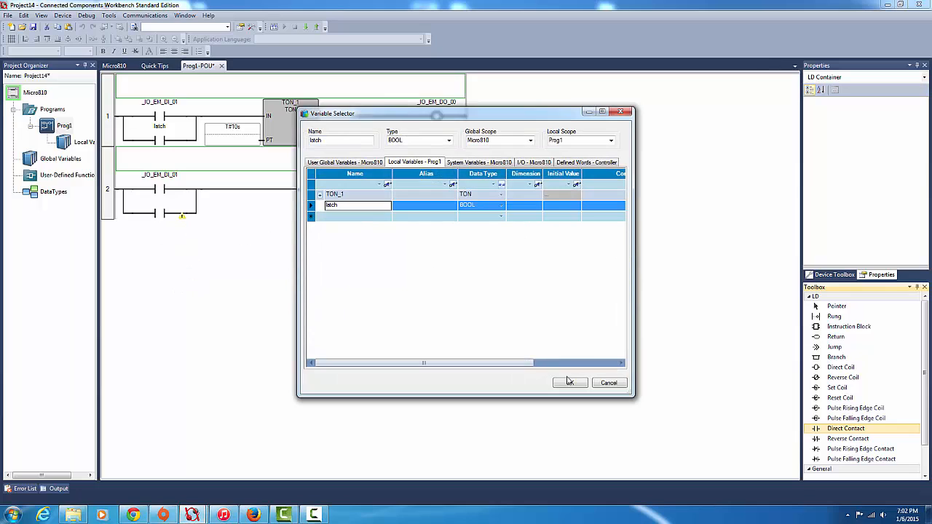
pyautogui.click(570, 382)
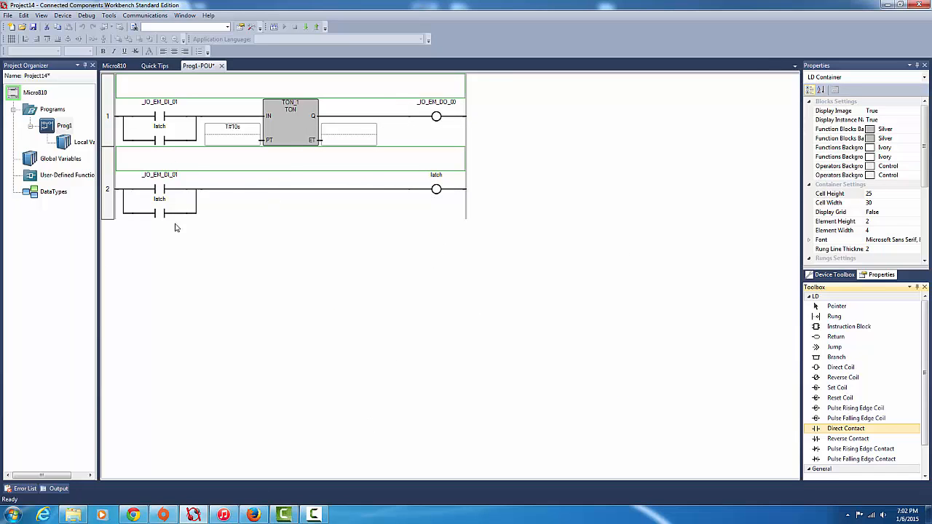
pyautogui.moveTo(221, 100)
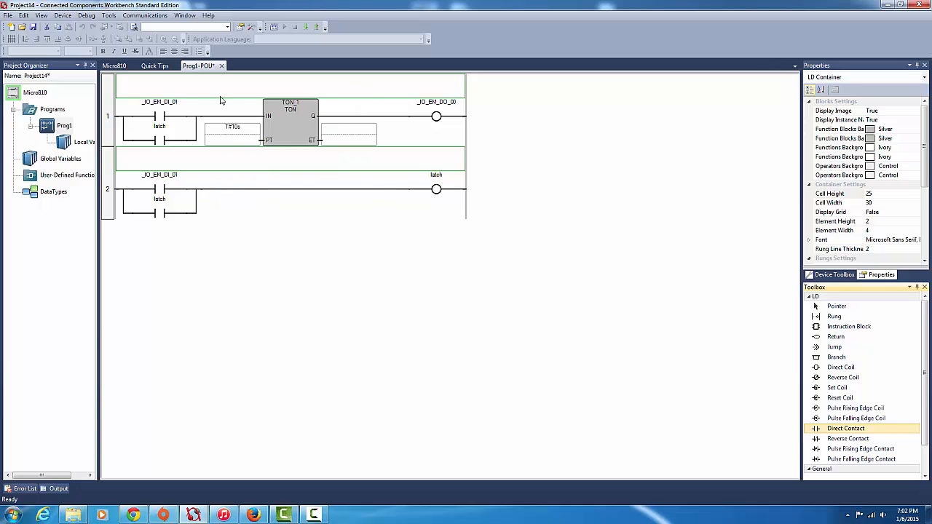
pyautogui.moveTo(305, 28)
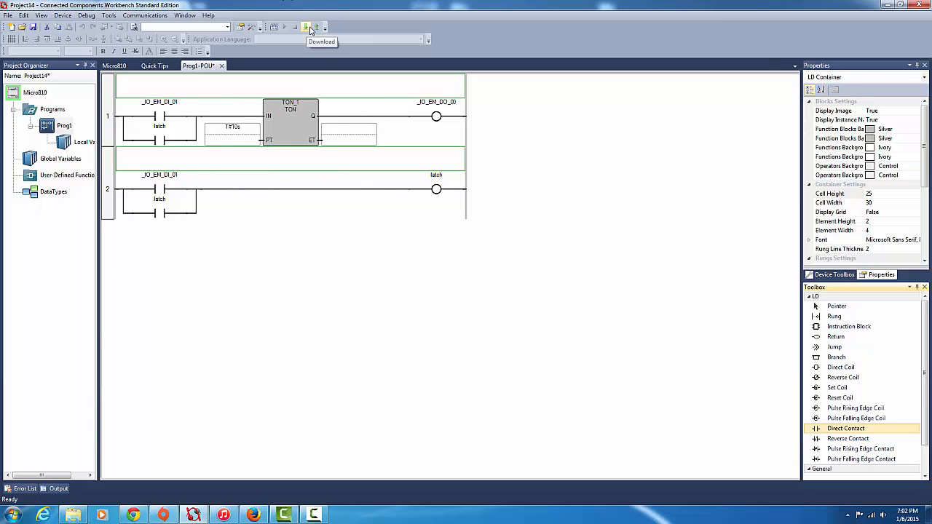
# Download the program to the Micro810, accepting the switch to Remote Program mode
pyautogui.click(304, 27)
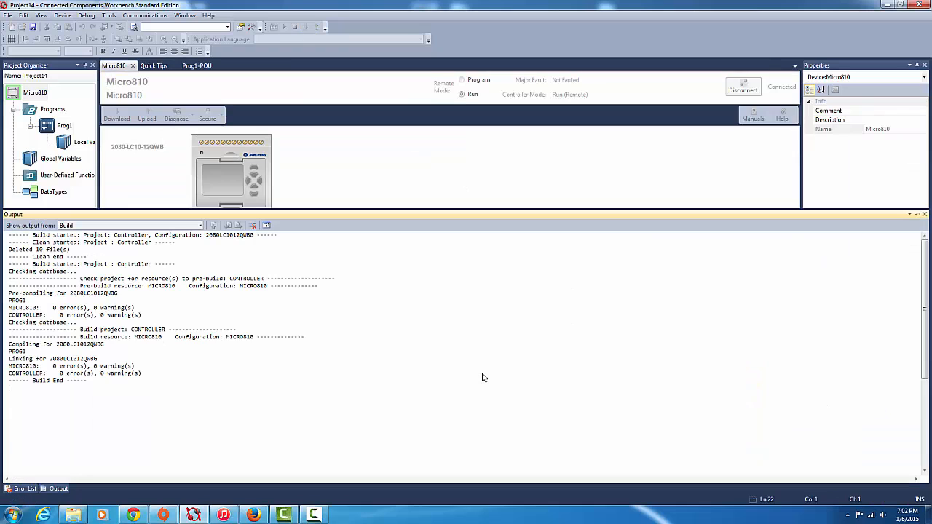
pyautogui.click(117, 115)
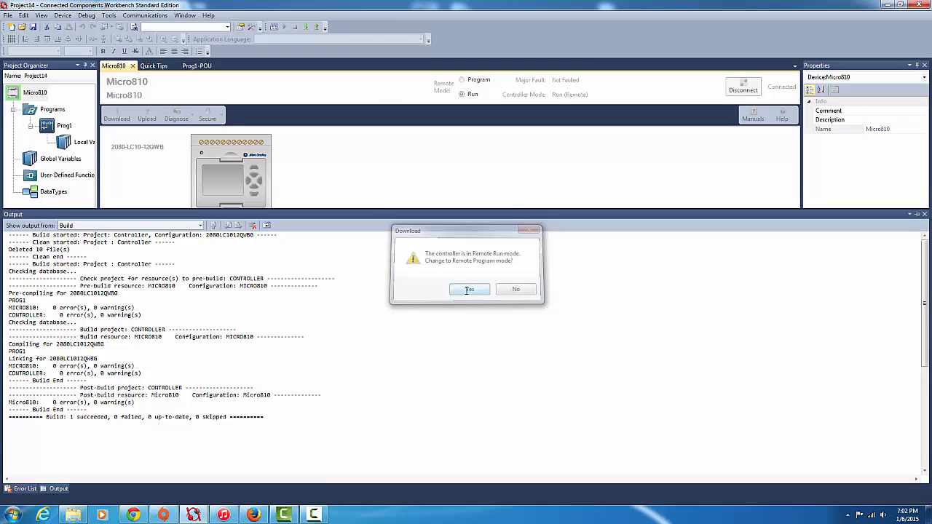
pyautogui.click(469, 289)
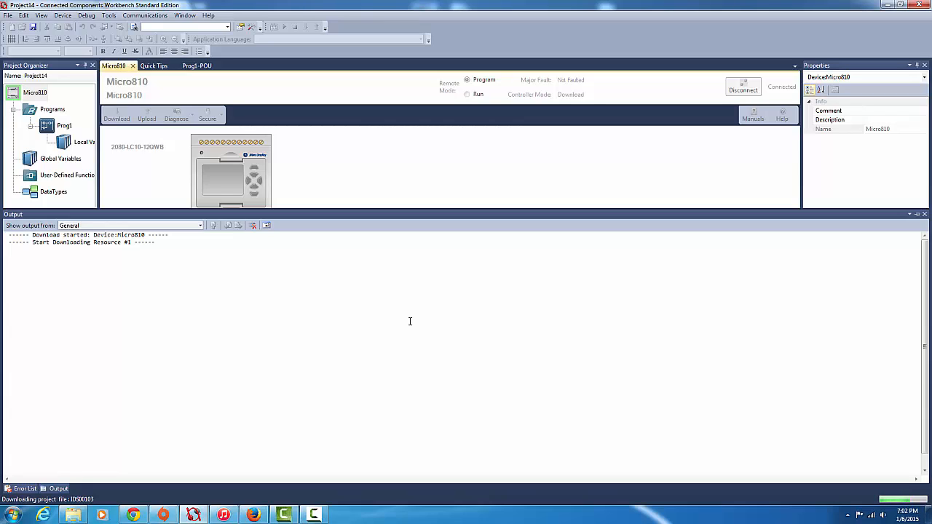
pyautogui.moveTo(580, 378)
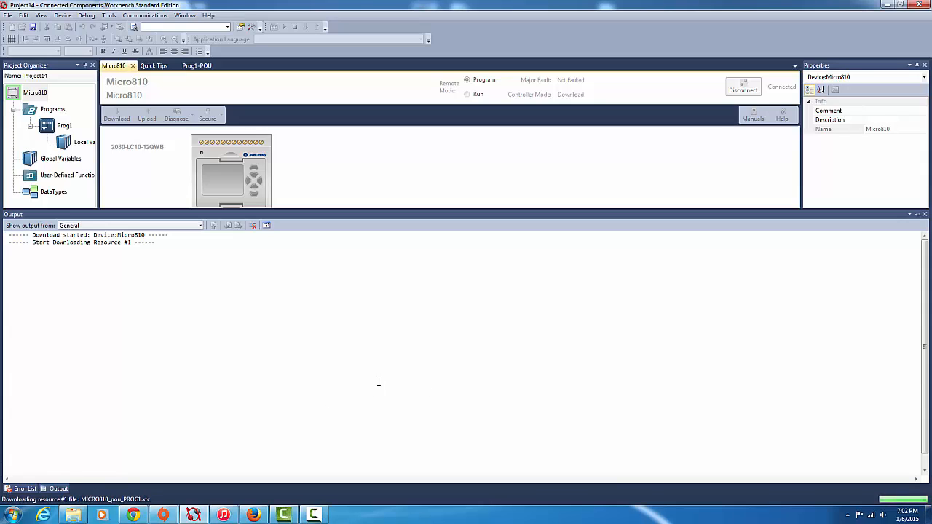
pyautogui.moveTo(330, 416)
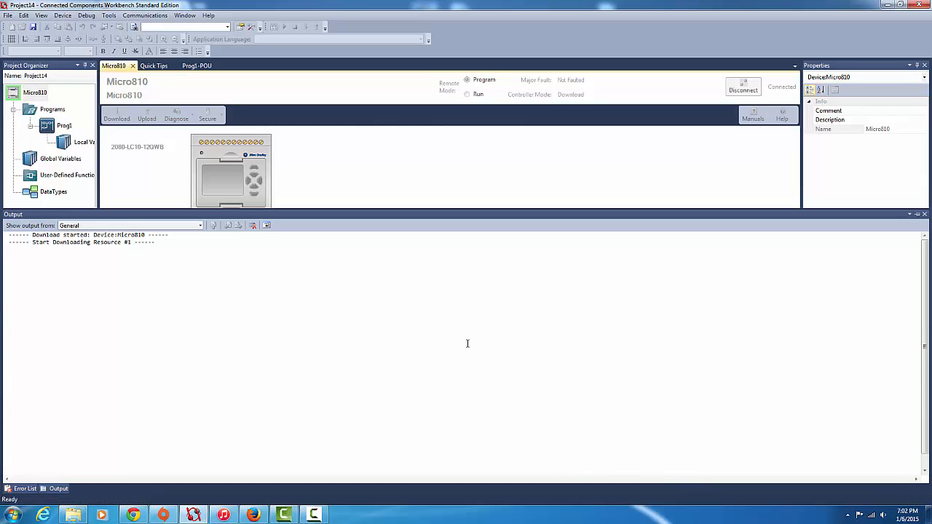
pyautogui.moveTo(241, 320)
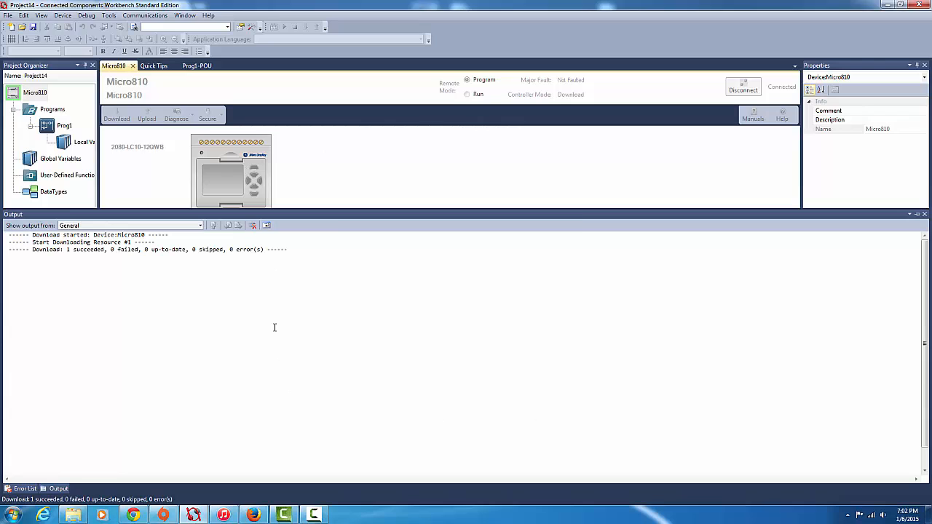
pyautogui.click(465, 94)
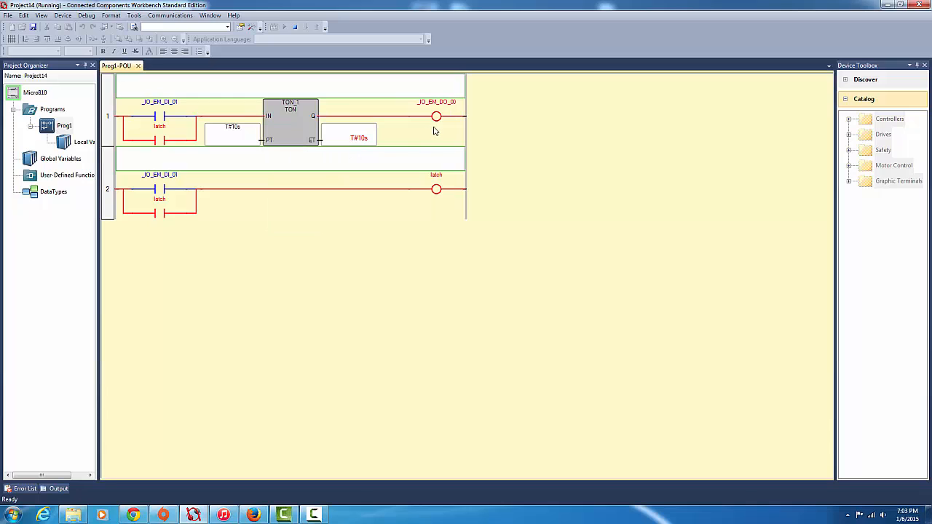
pyautogui.moveTo(475, 416)
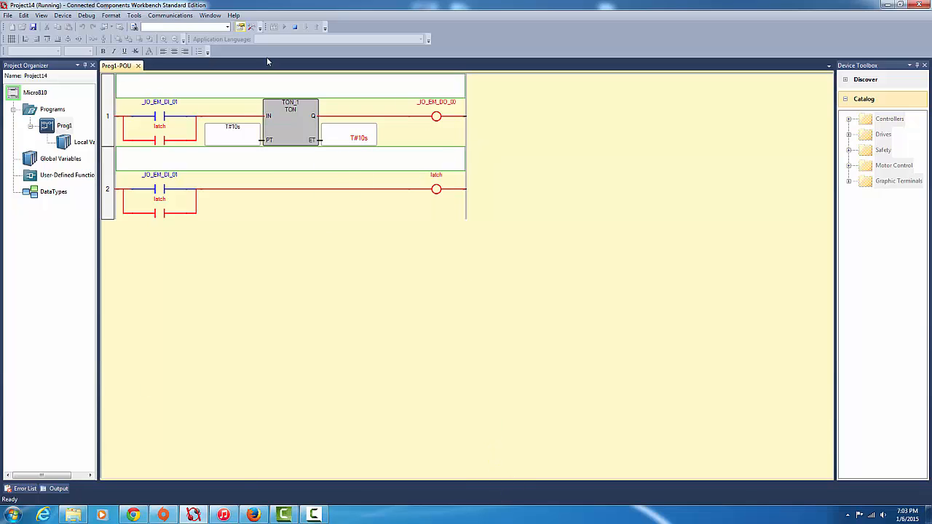
pyautogui.moveTo(69, 80)
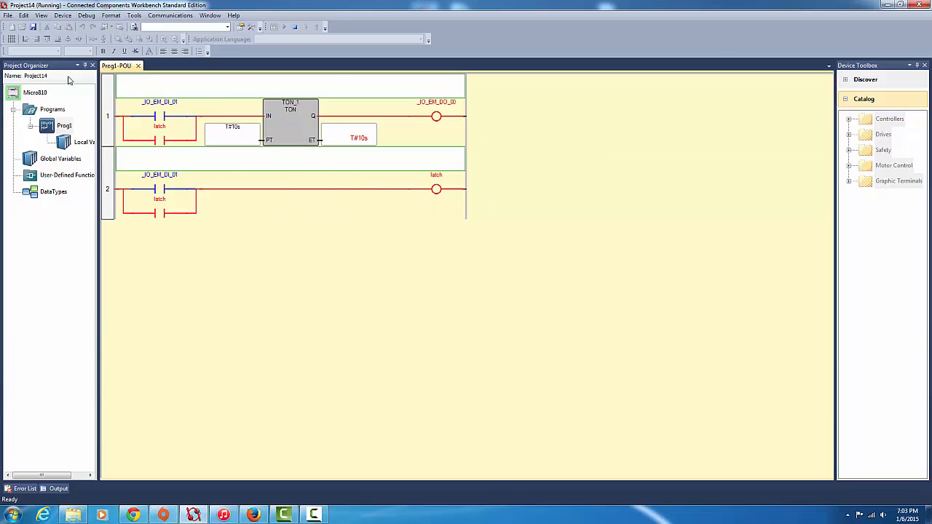
pyautogui.moveTo(312, 162)
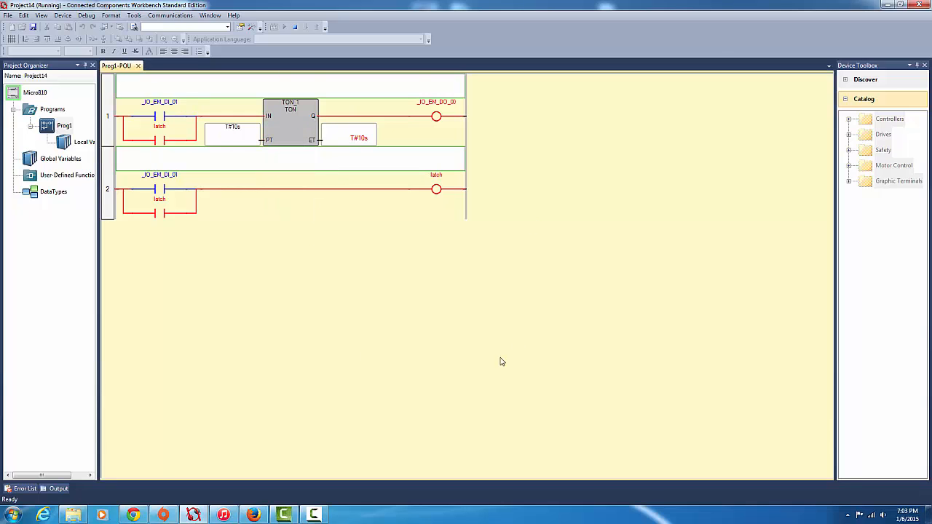
pyautogui.moveTo(275, 330)
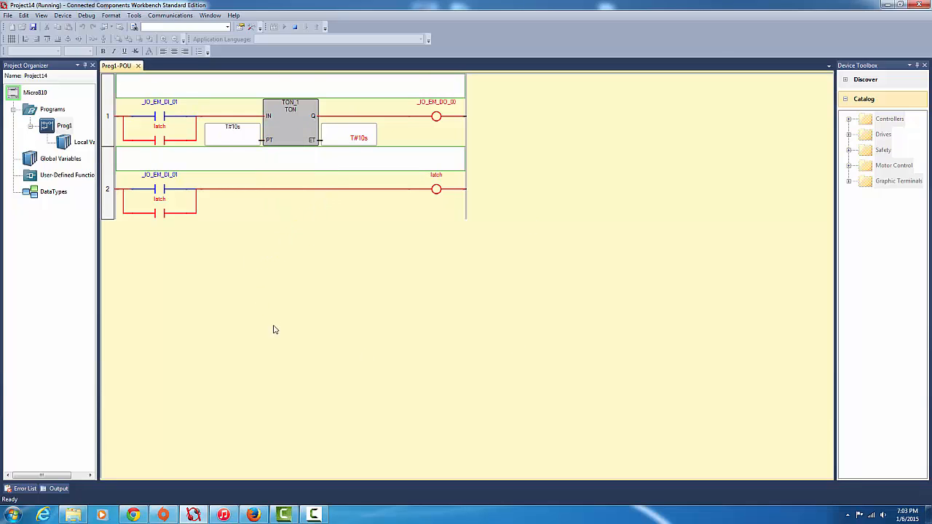
pyautogui.moveTo(106, 102)
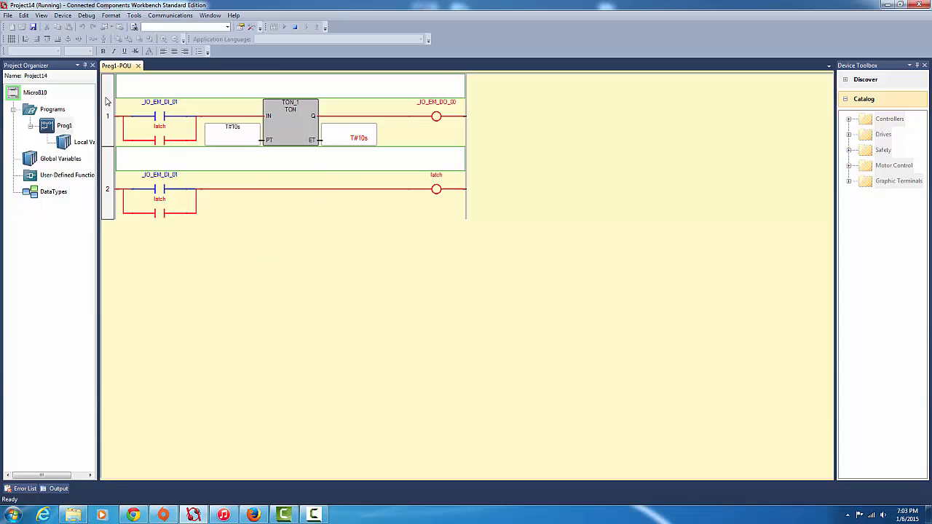
pyautogui.moveTo(132, 97)
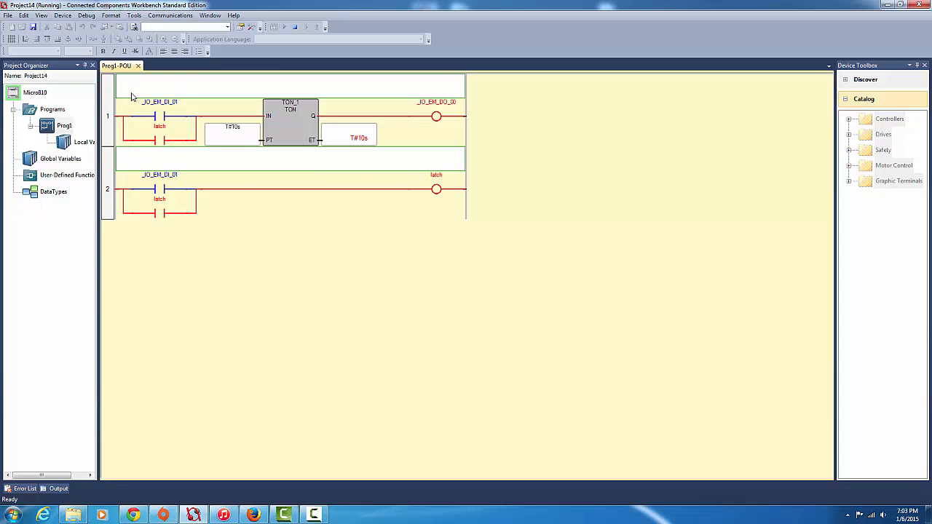
pyautogui.moveTo(211, 240)
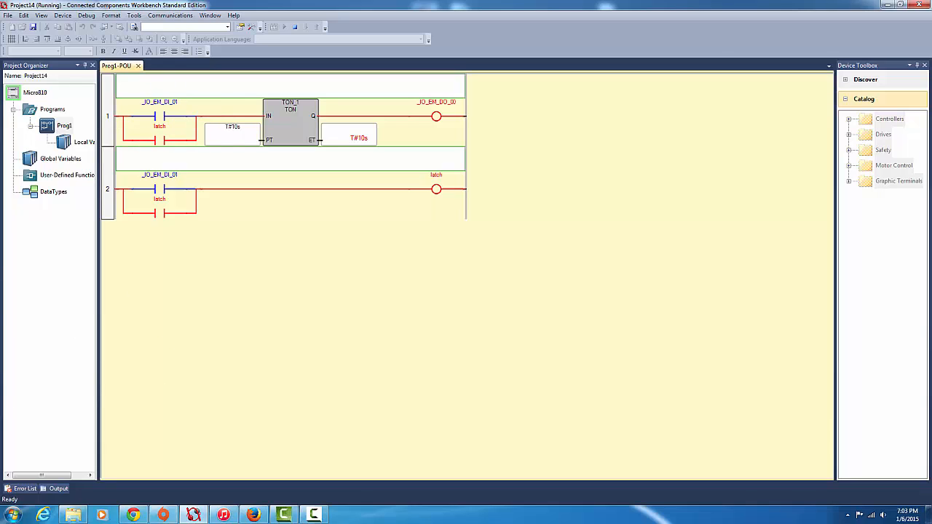
pyautogui.moveTo(452, 363)
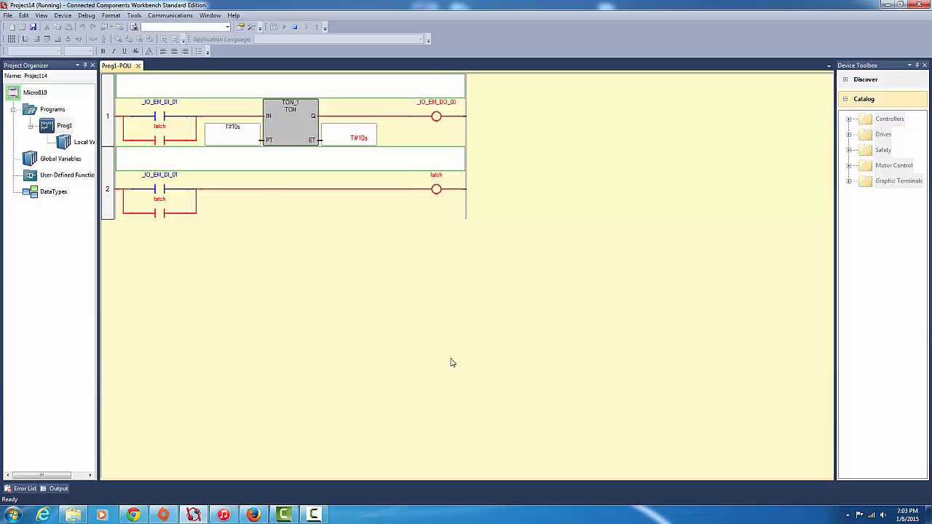
pyautogui.moveTo(256, 86)
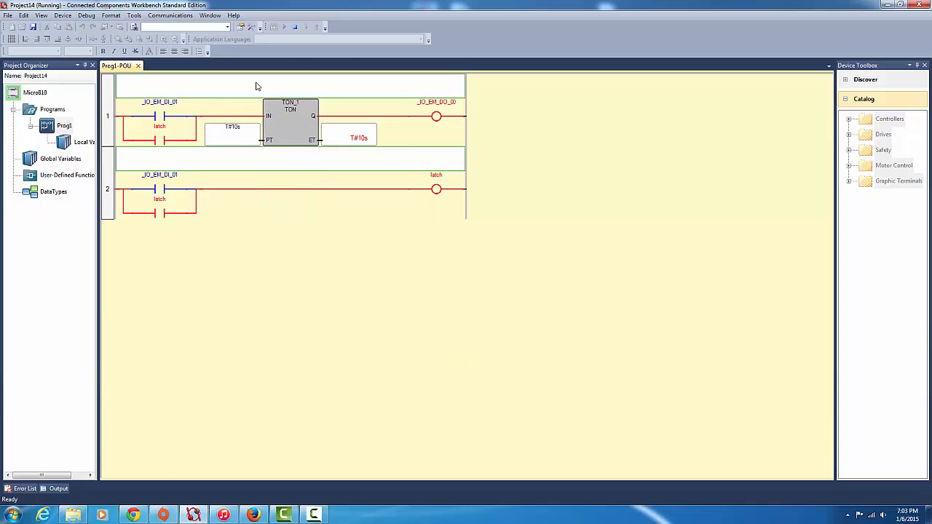
pyautogui.moveTo(291, 120)
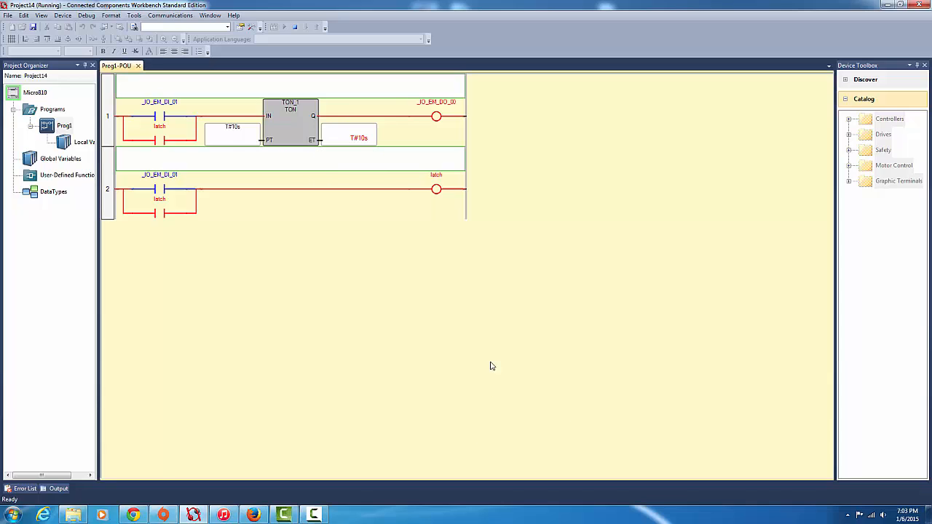
pyautogui.moveTo(300, 118)
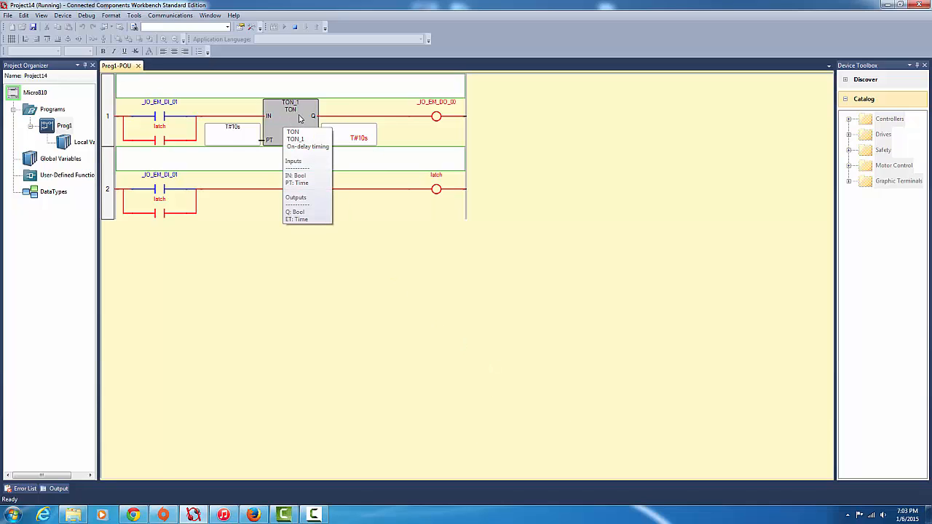
pyautogui.moveTo(295, 148)
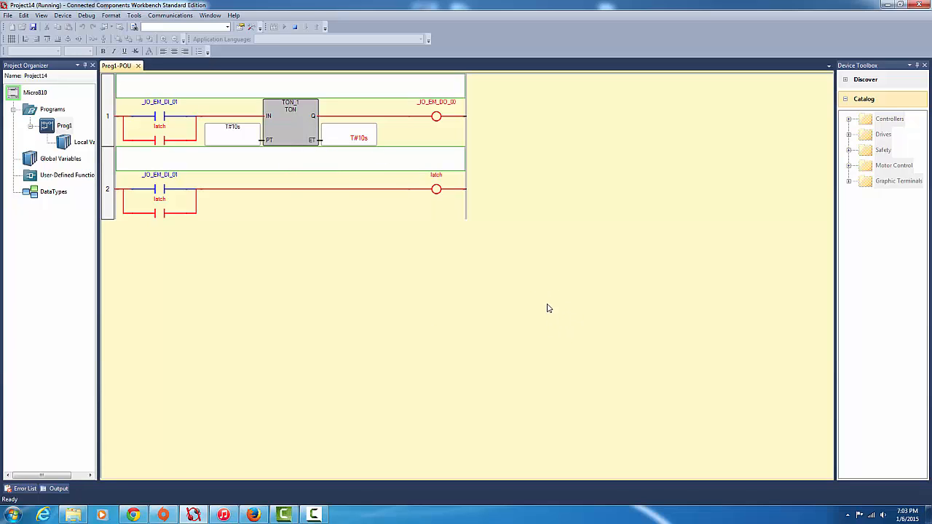
pyautogui.moveTo(542, 305)
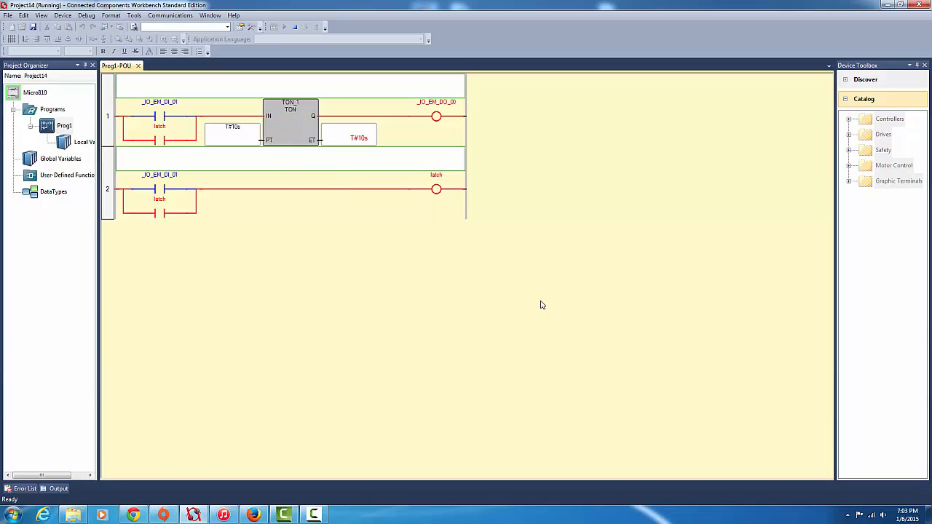
pyautogui.moveTo(646, 438)
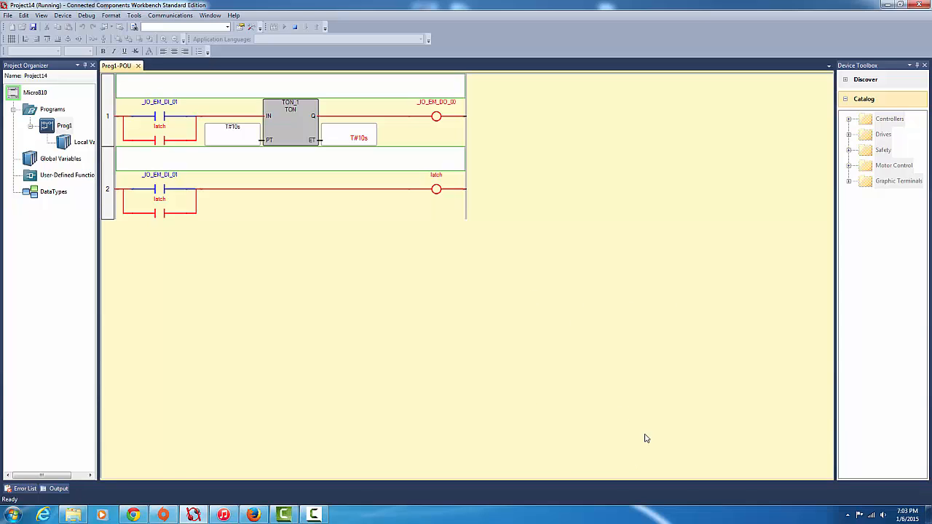
pyautogui.moveTo(523, 417)
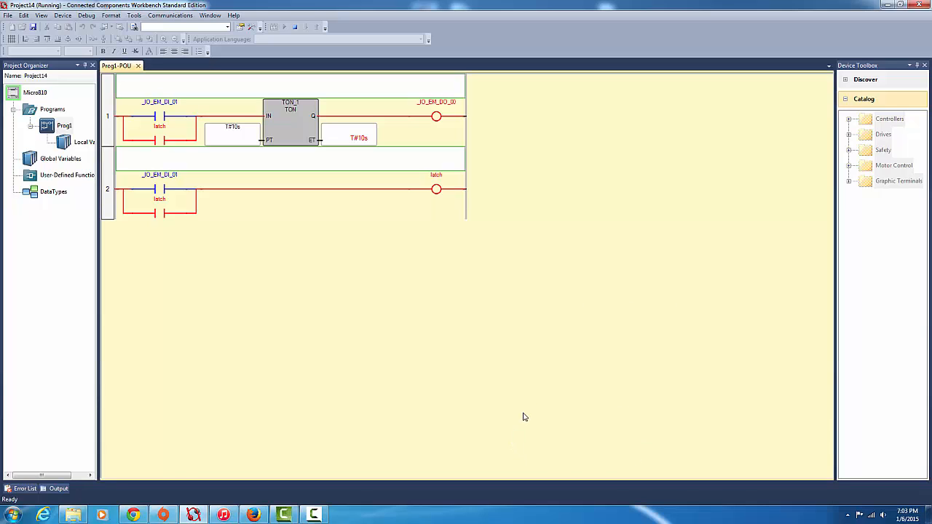